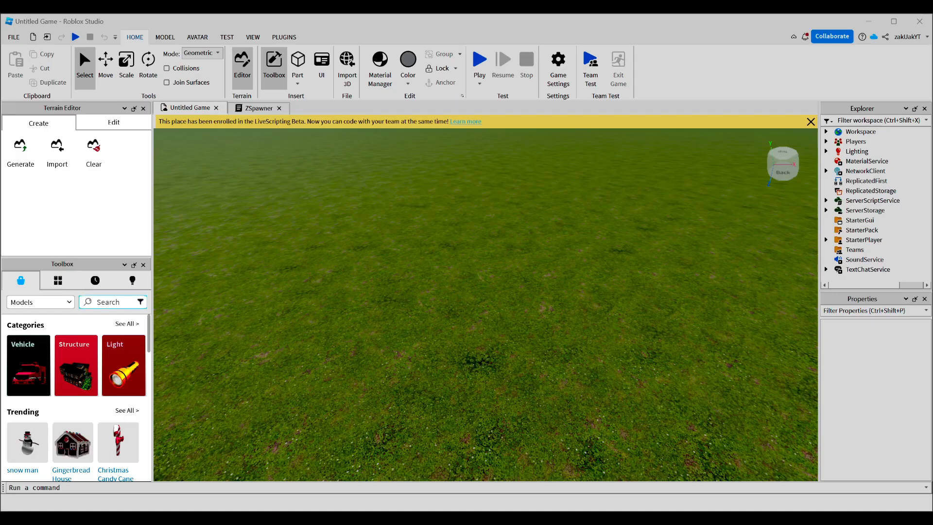
- Search the Toolbox for 'zombie' and add the Drooling Zombie model to the workspace
left_click(110, 302)
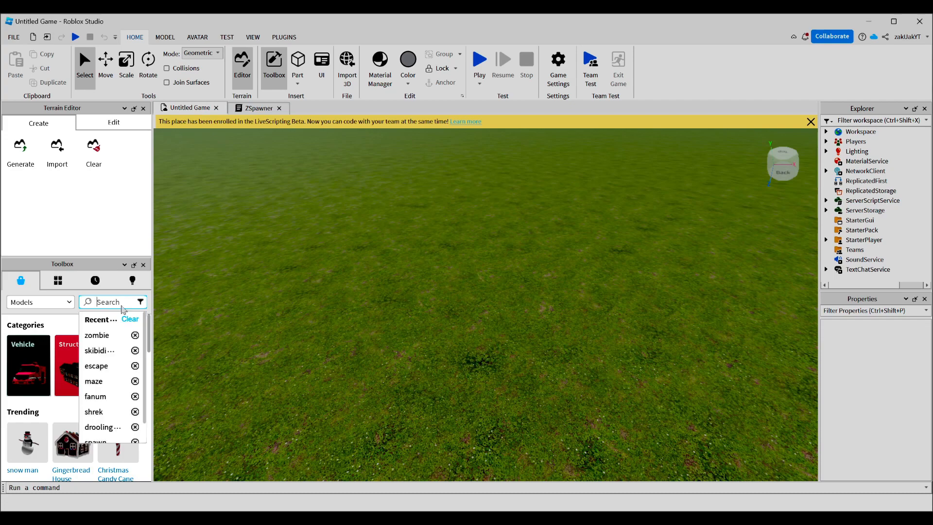
type("zombi")
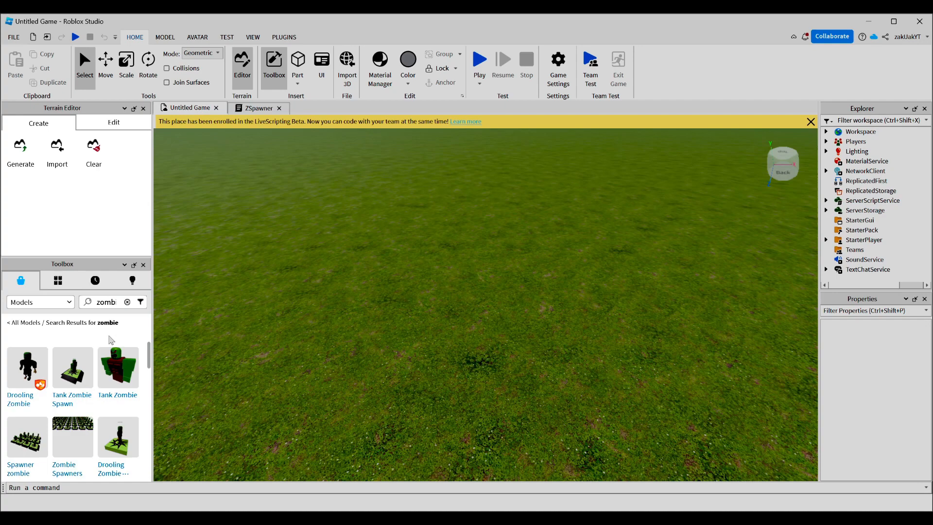
mouse_move(27, 365)
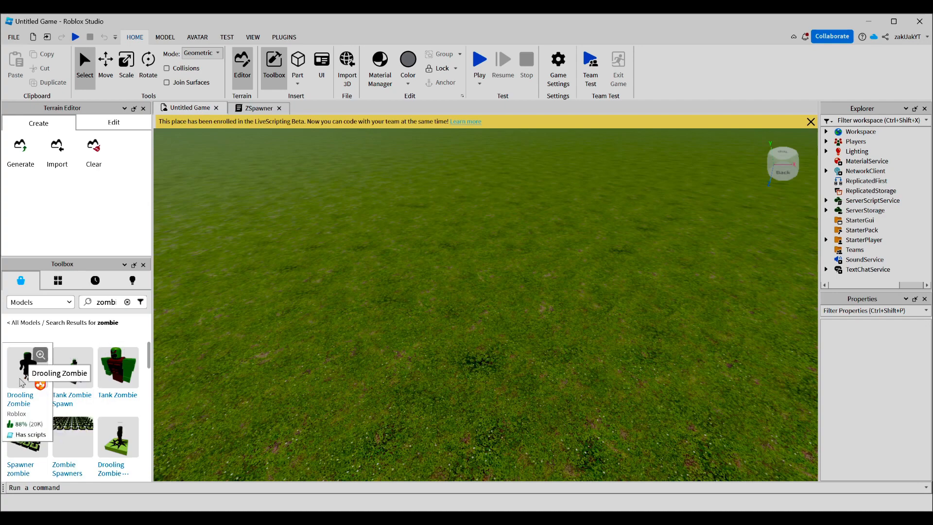
mouse_move(22, 423)
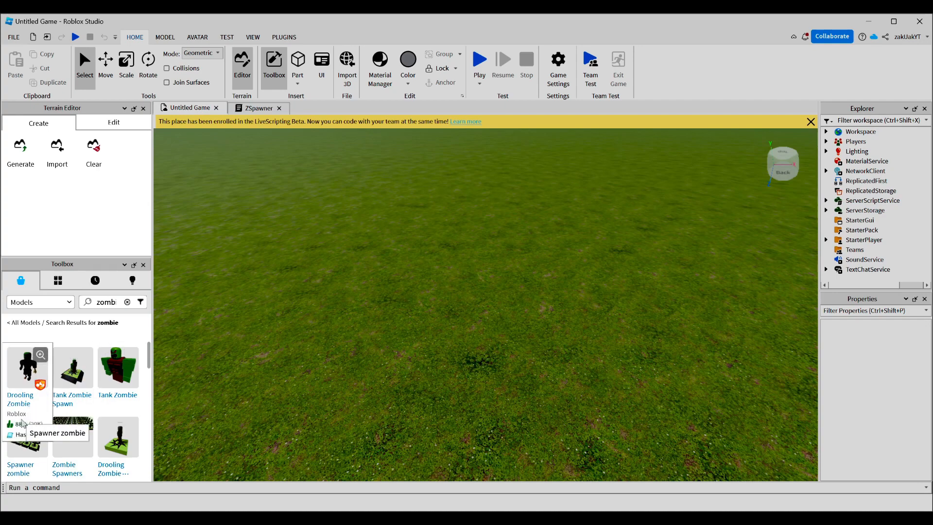
left_click(26, 368)
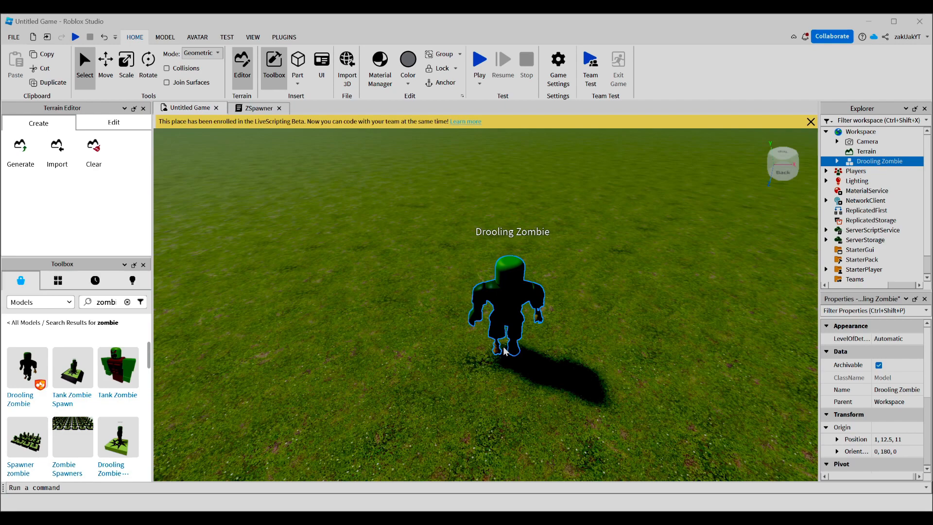
mouse_move(571, 310)
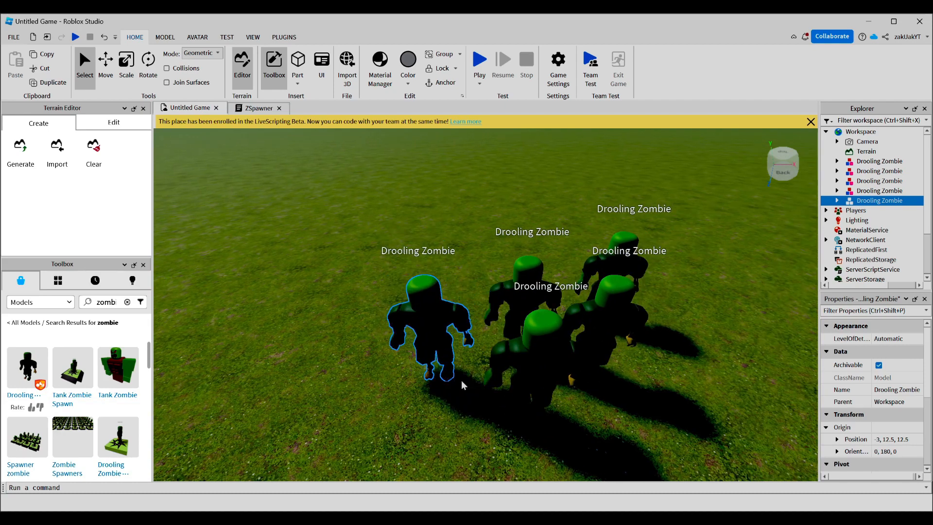
mouse_move(453, 385)
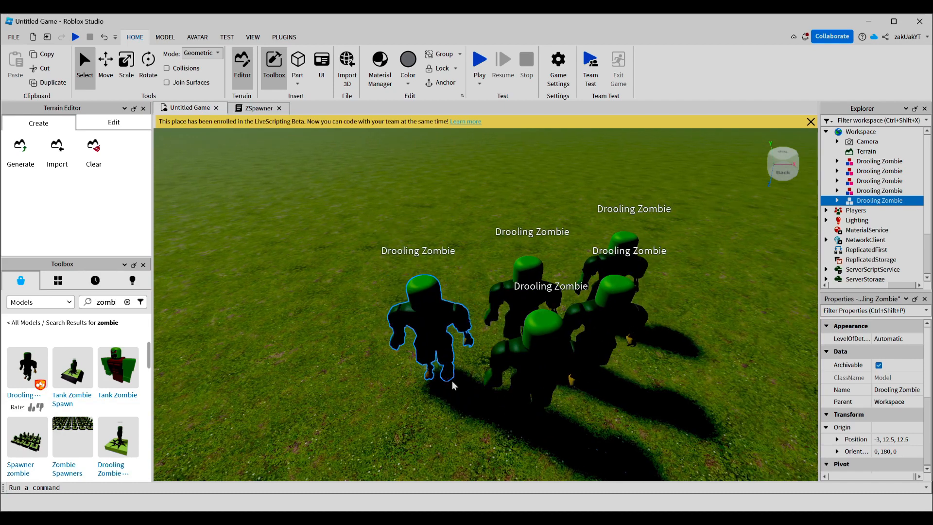
- Group all five Drooling Zombies into one model and rename it 'Zombies'
left_click(308, 185)
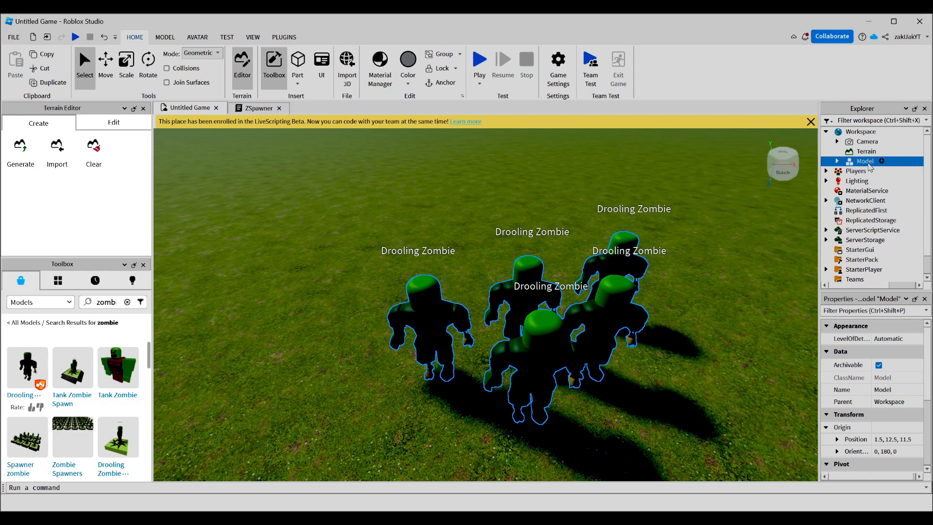
double_click(864, 161)
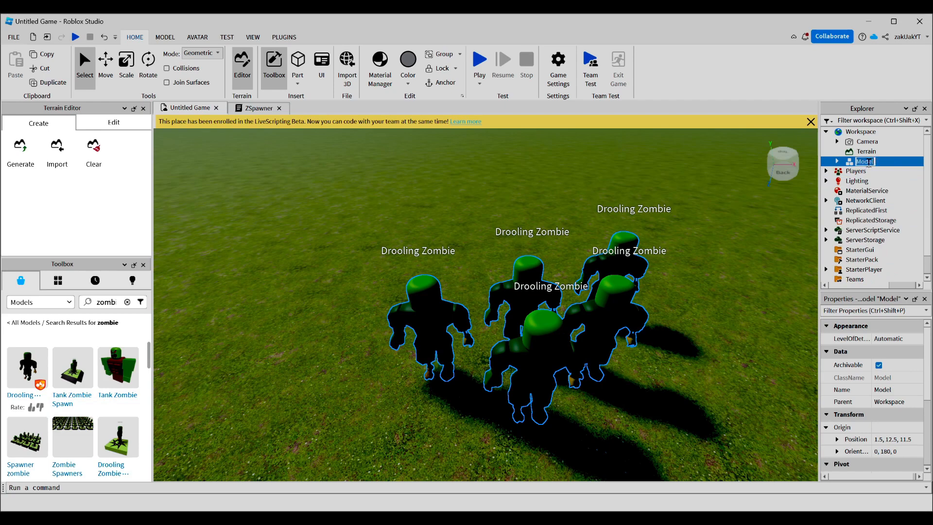
type("Zombies")
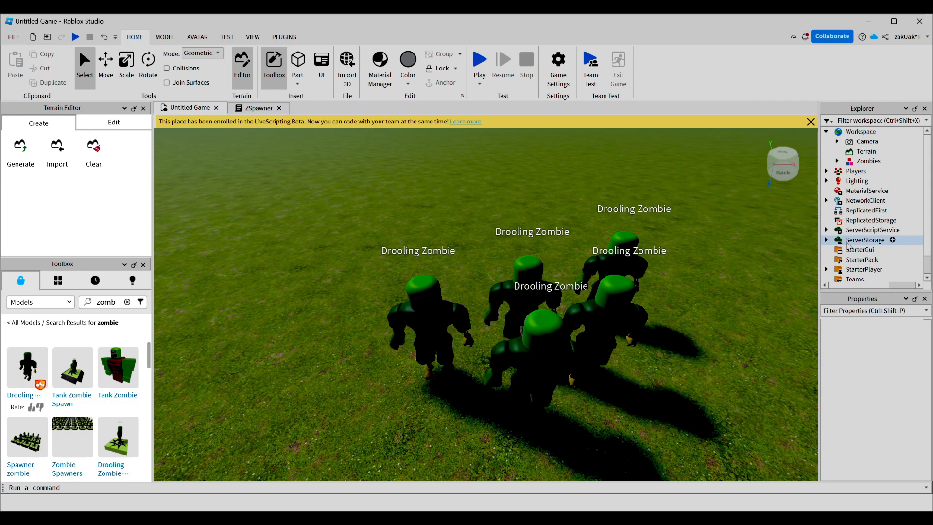
- Add a SimpleZSpawner folder to ServerStorage and move the Zombies model into it
left_click(825, 239)
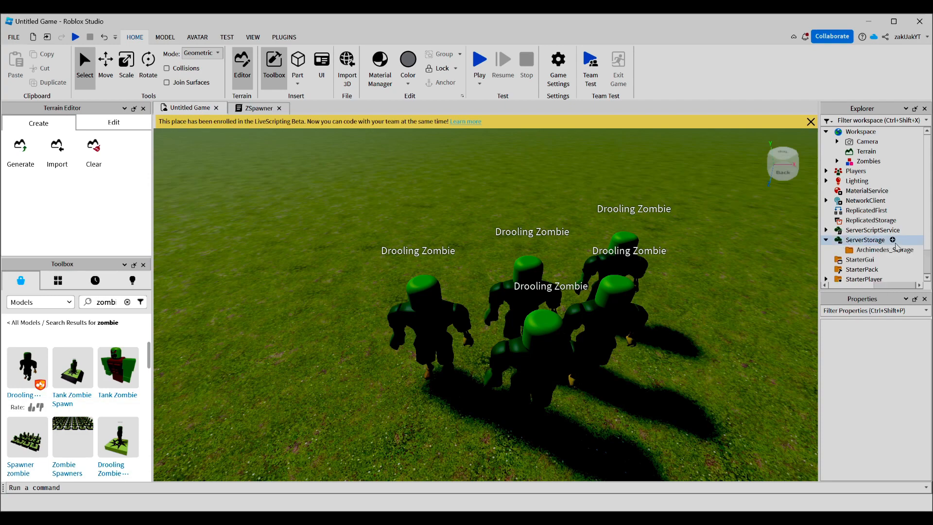
left_click(891, 240)
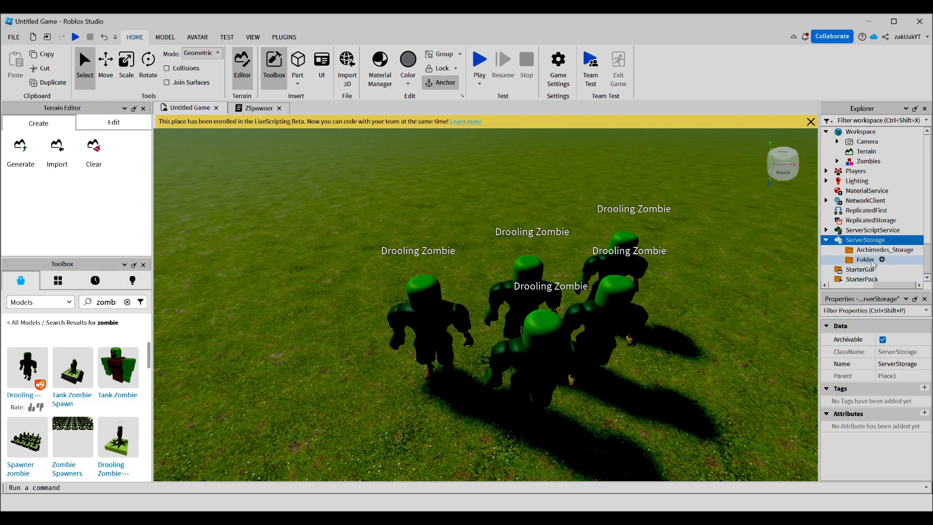
left_click(862, 260)
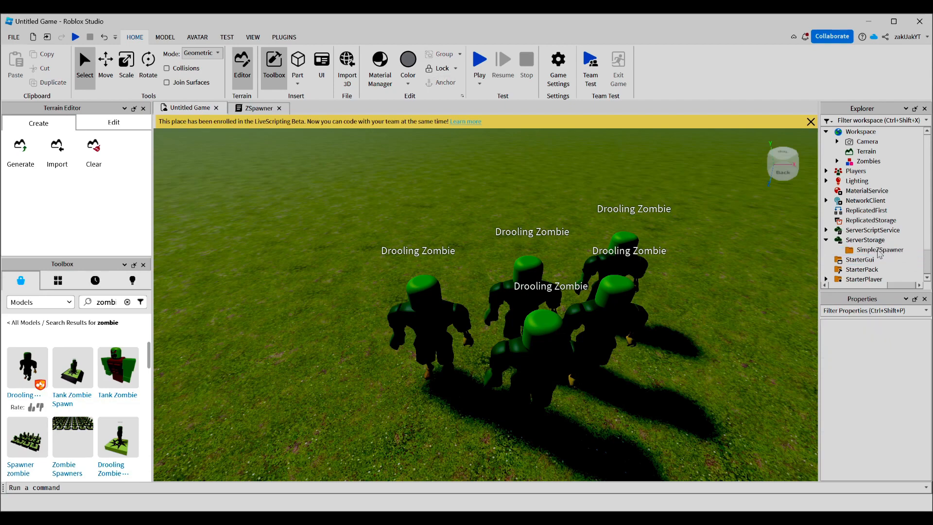
left_click(868, 161)
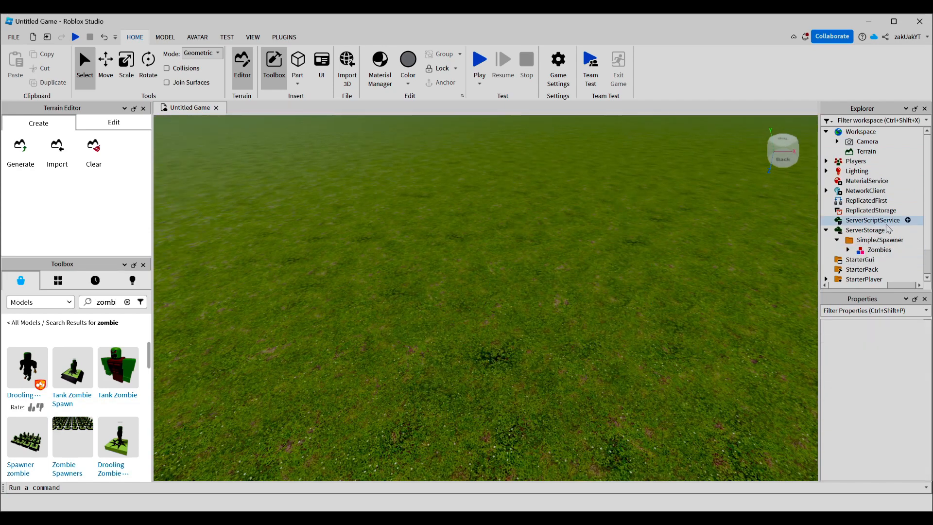
- Insert a Script named ZSpawner in ServerScriptService and start a 'local ss = game:GetService()' line
left_click(872, 219)
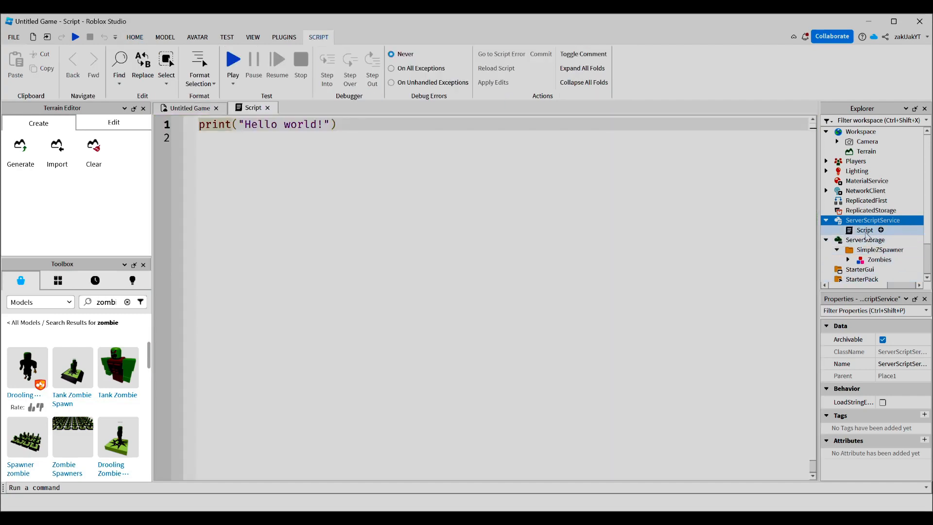
left_click(864, 230)
type("ZSpawner")
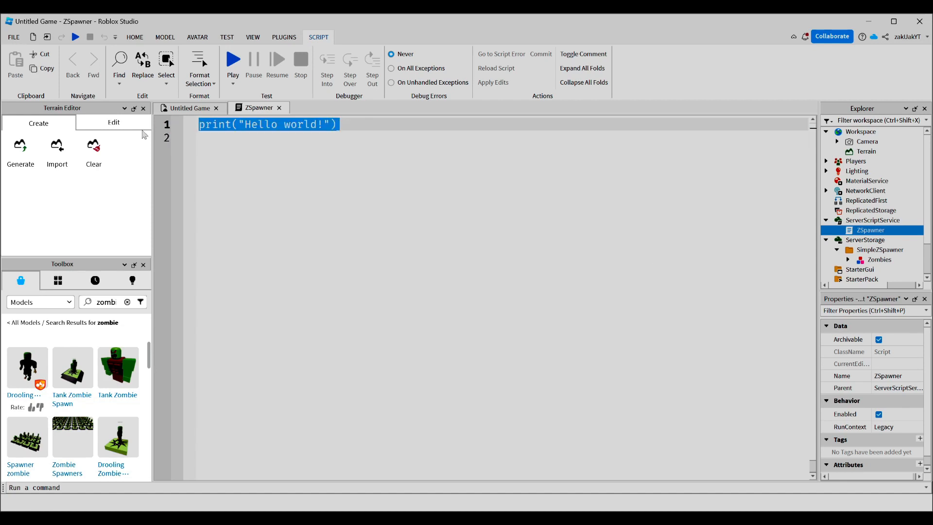
type("local ss = game:GetService()")
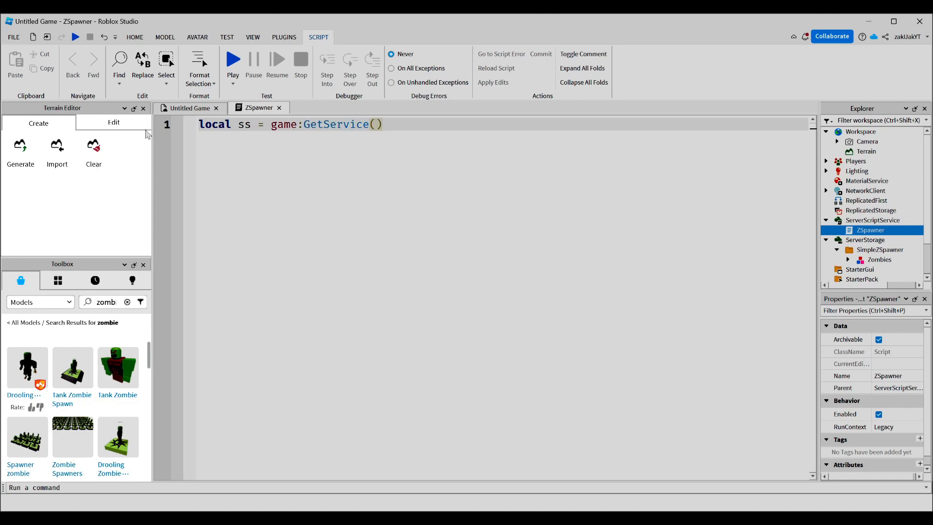
- Declare locals for ServerStorage, the SimpleZSpawner folder, the Zombies model, intermission 5 and round 25
type("\"ServerStorage\"")
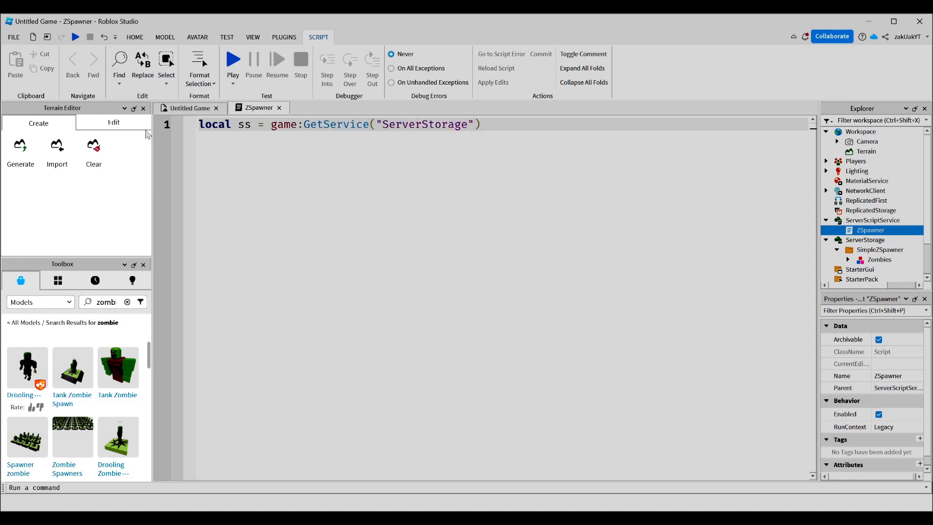
type("local")
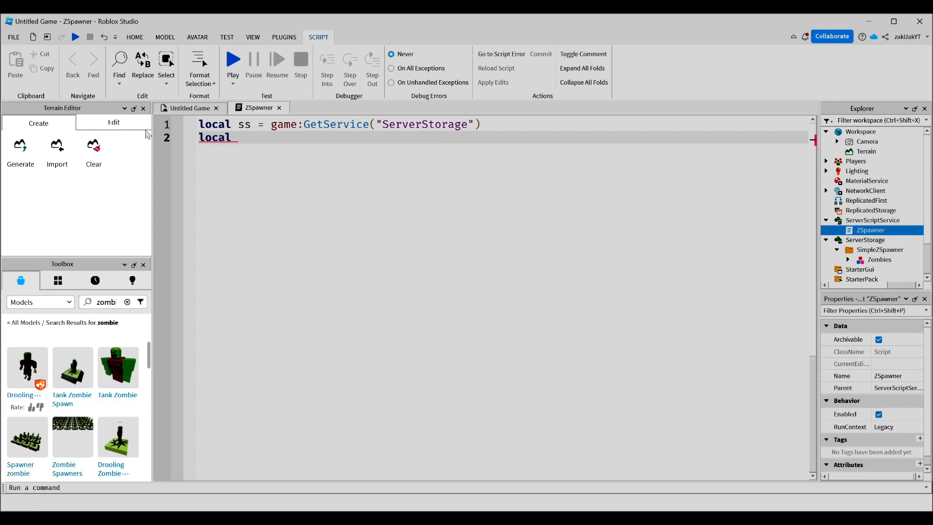
type("szs = ss:WaitForChild()")
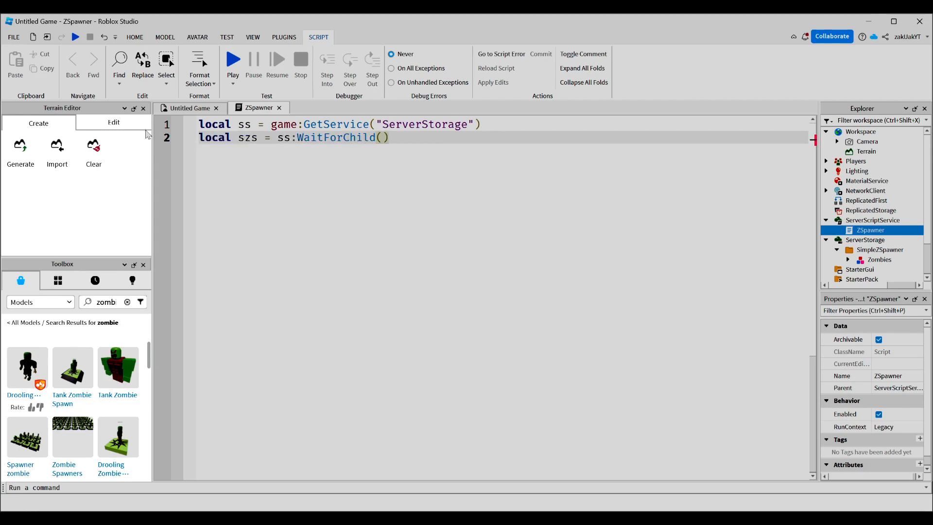
type("\"\"")
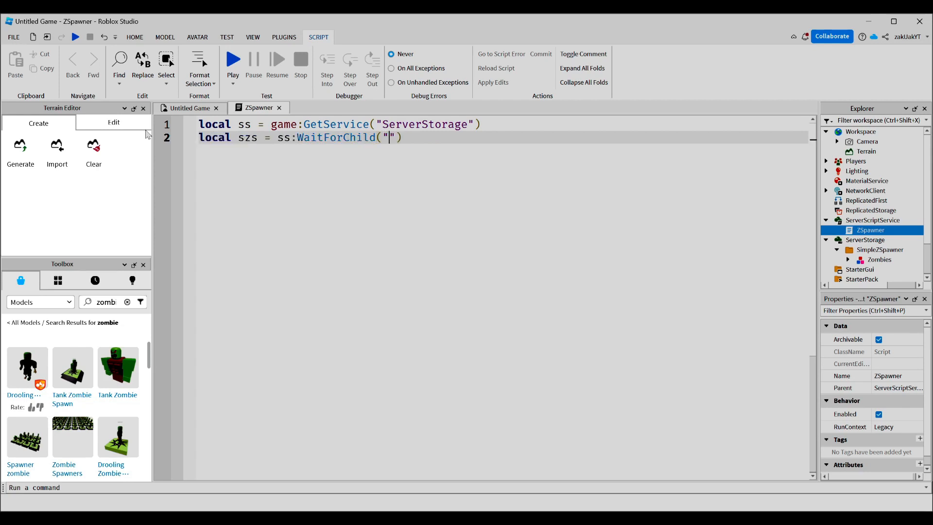
type("SimpleZSpawner")
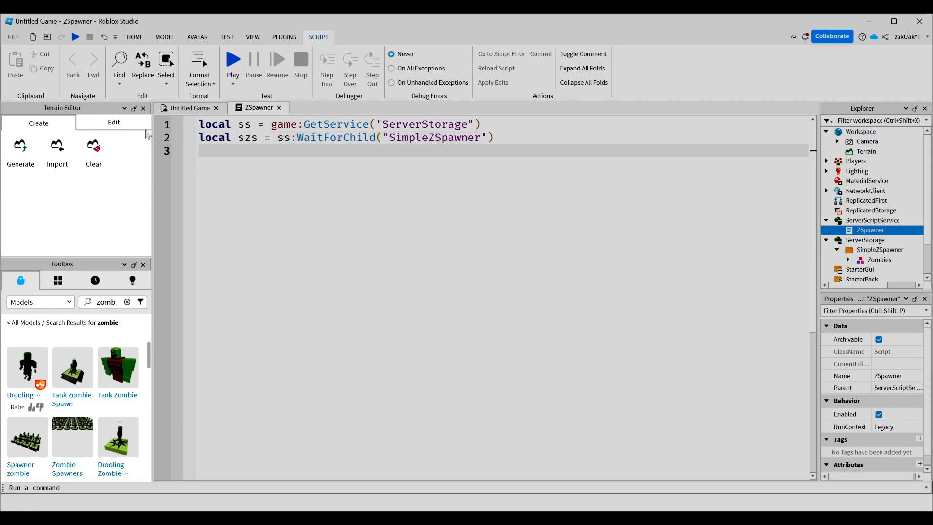
type("local zombieModel = szs:WaitForChild(")
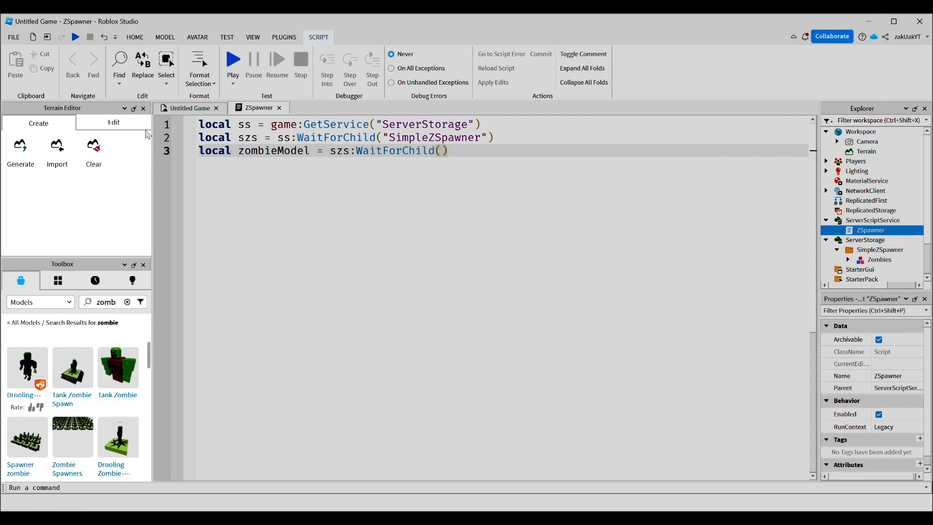
type("\"Zombies\"")
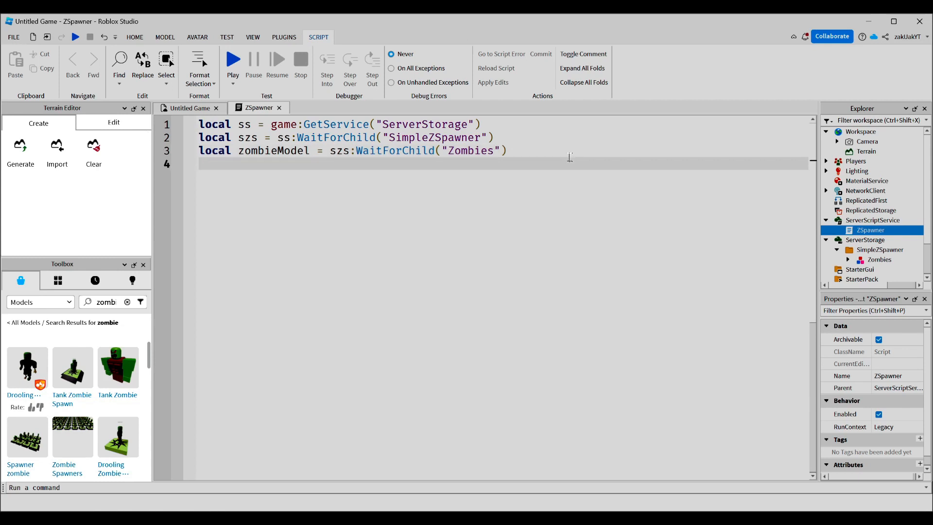
type("local intermission = 5")
type("local round = 25")
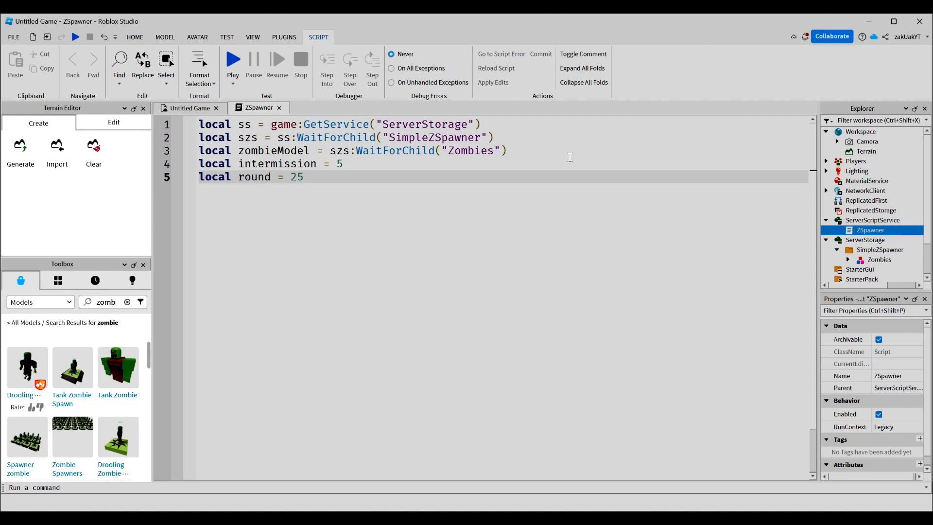
mouse_move(525, 215)
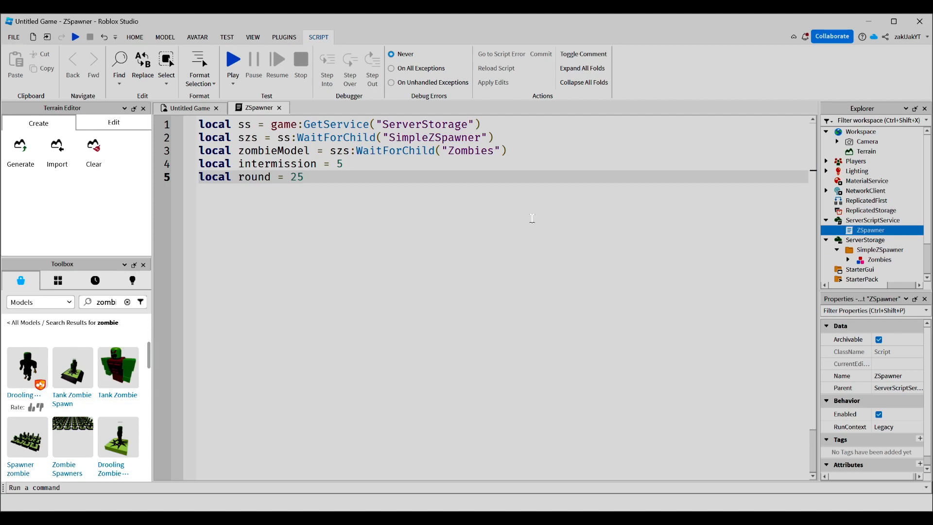
- Begin a 'while true do' loop that waits intermission and clones zombieModel
type("while")
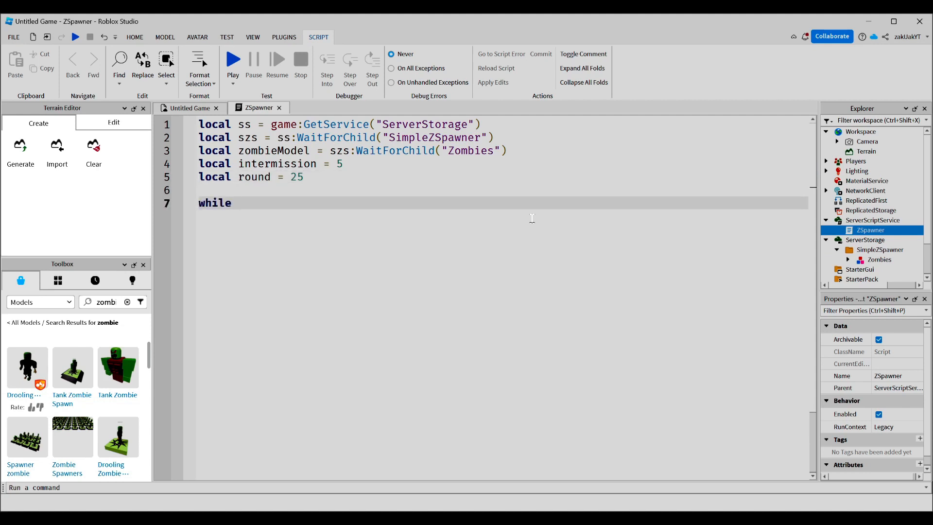
type("true do")
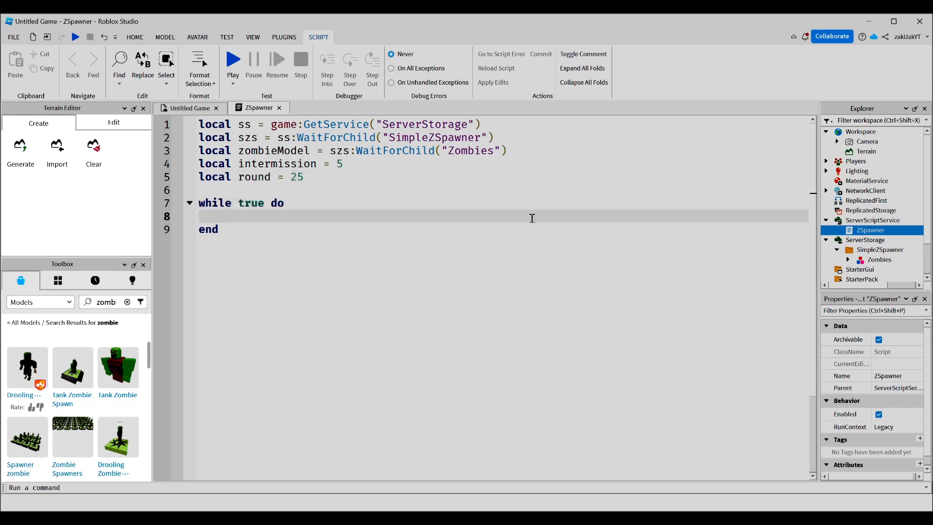
type("wait")
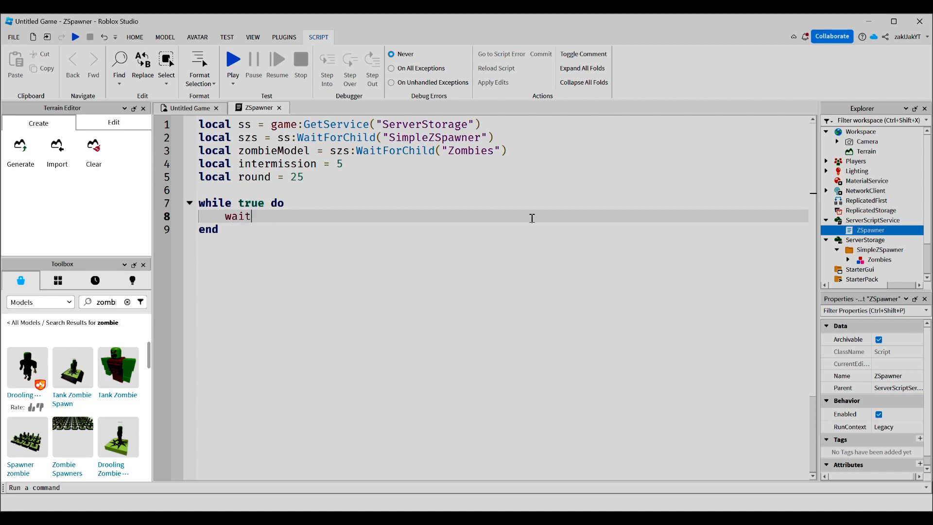
type("(intermission)")
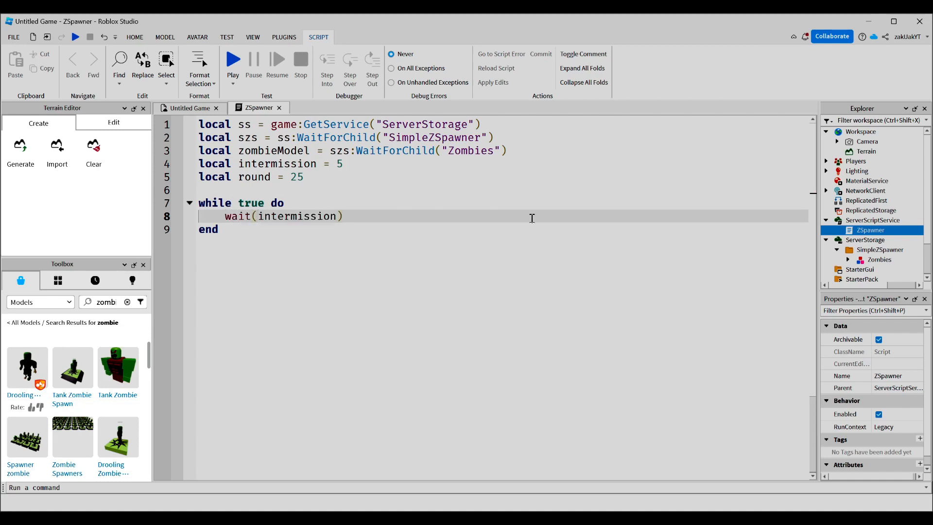
type("local zombies = zom")
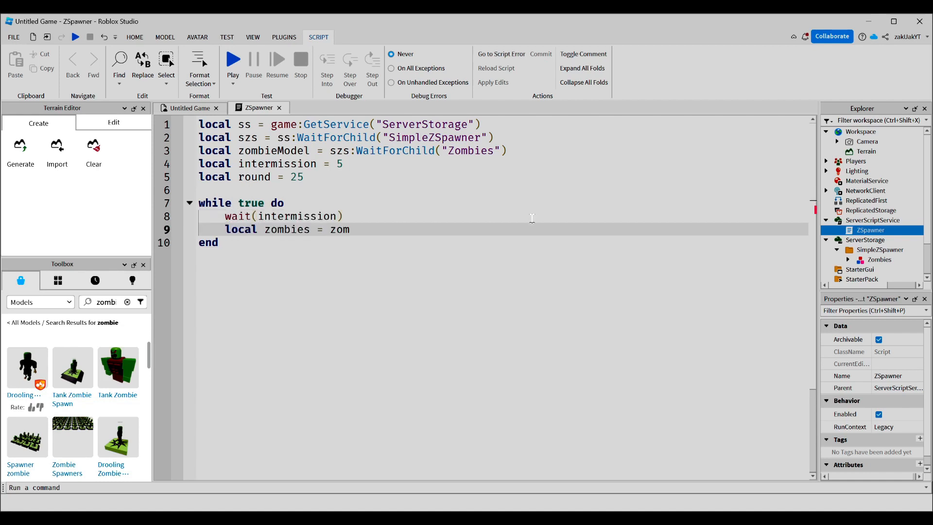
type("bieModel:Clone()")
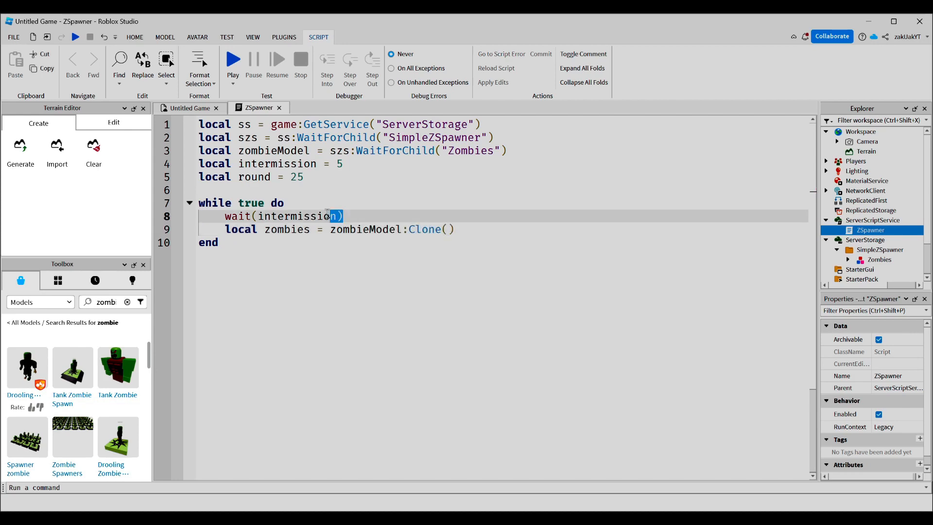
- Parent the clone to workspace, wait(round), destroy the zombies, and start a playtest
triple_click(280, 215)
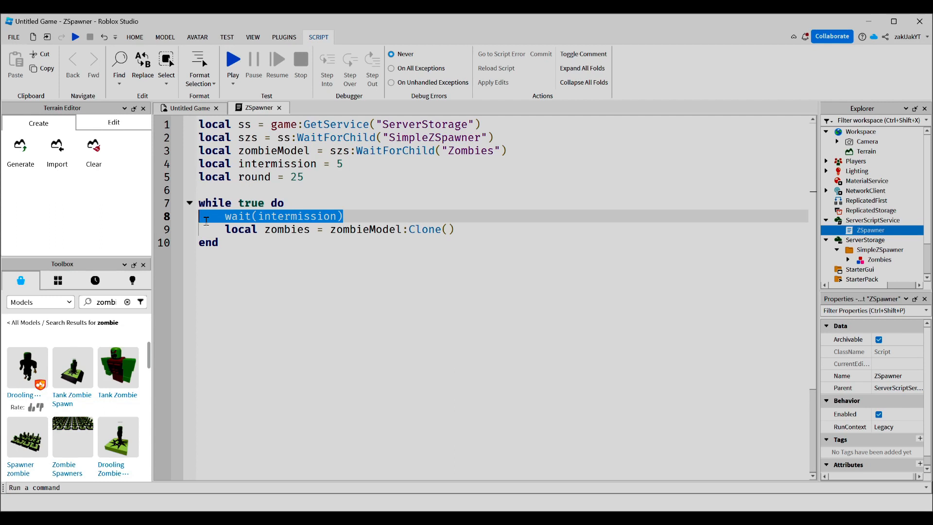
key("enter")
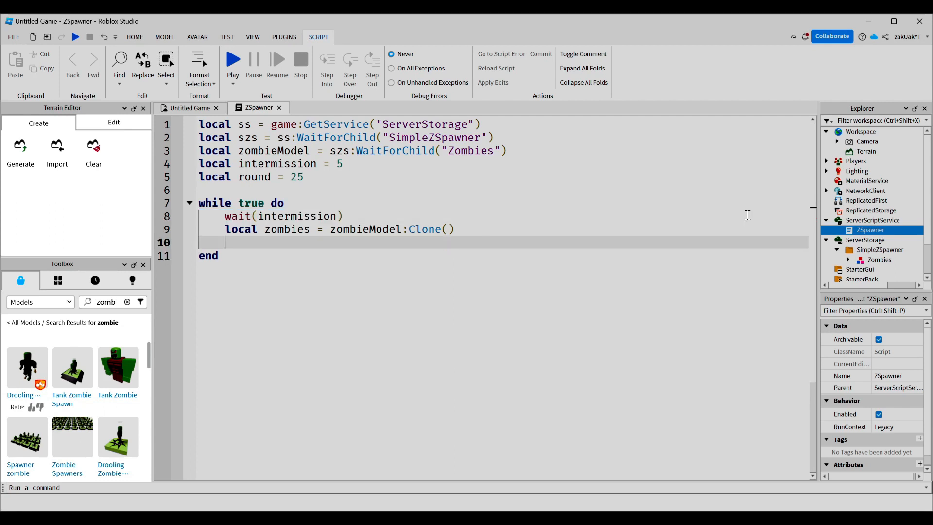
type("zombies.Parent = workspace")
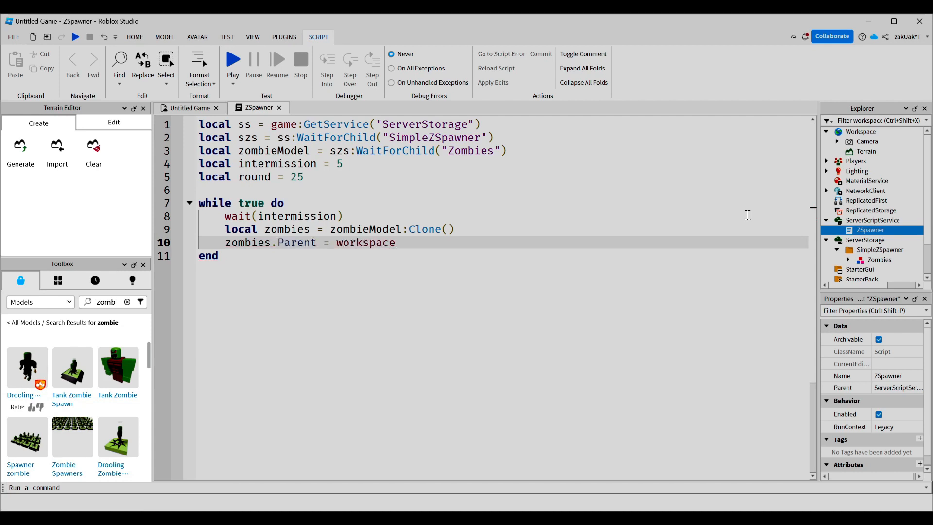
type("wait(")
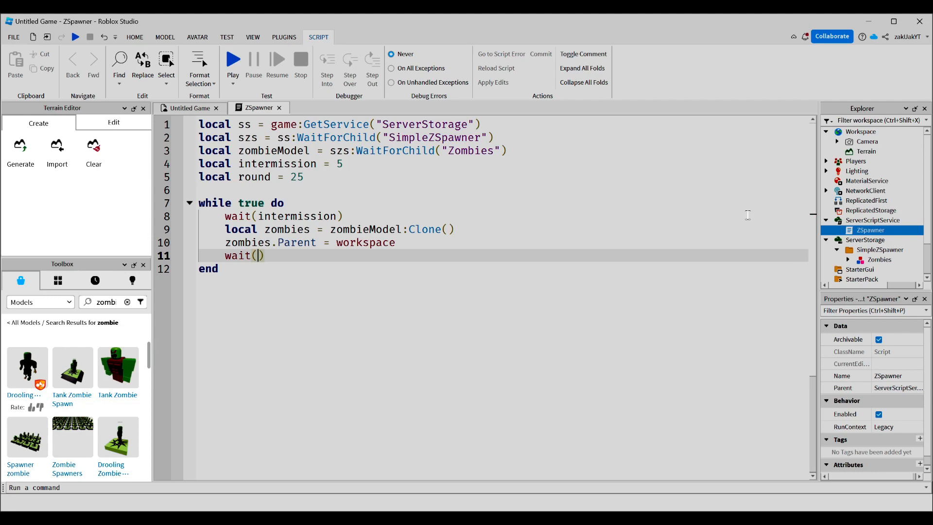
type("round")
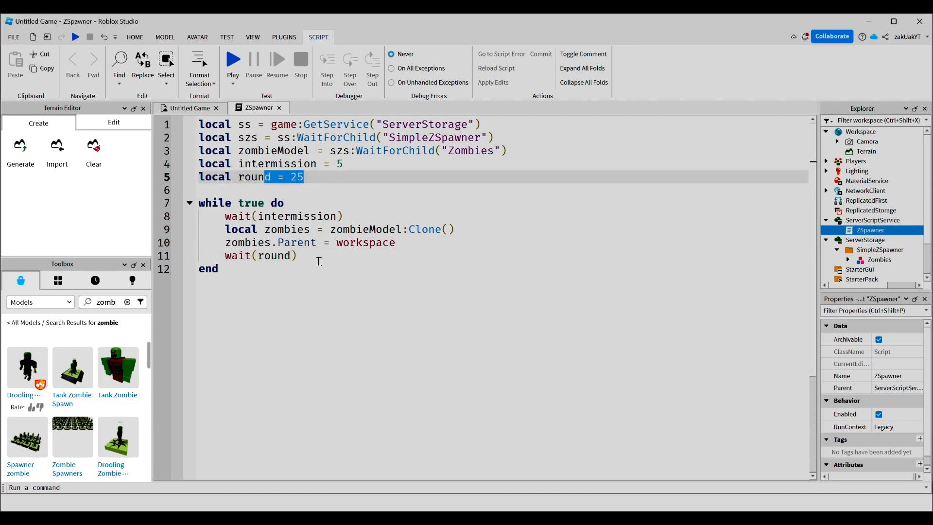
type("zombi")
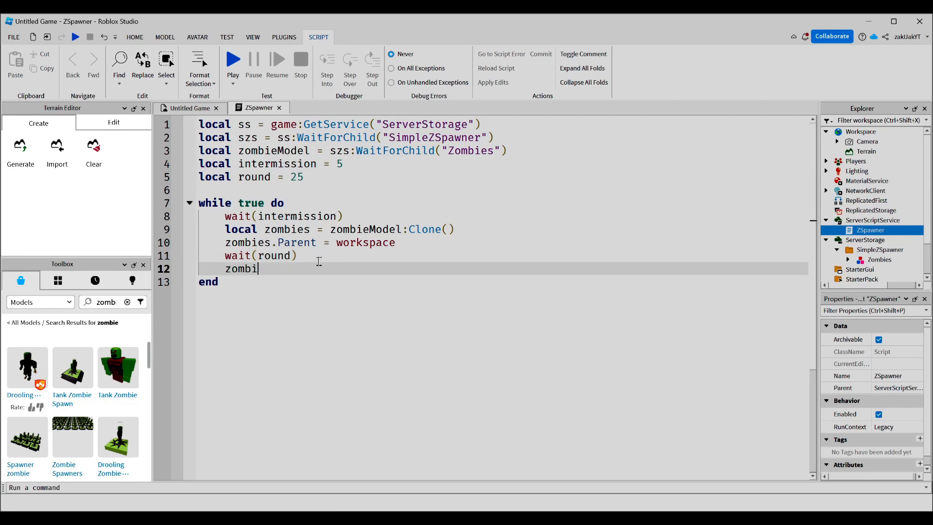
type("es:Destroy()")
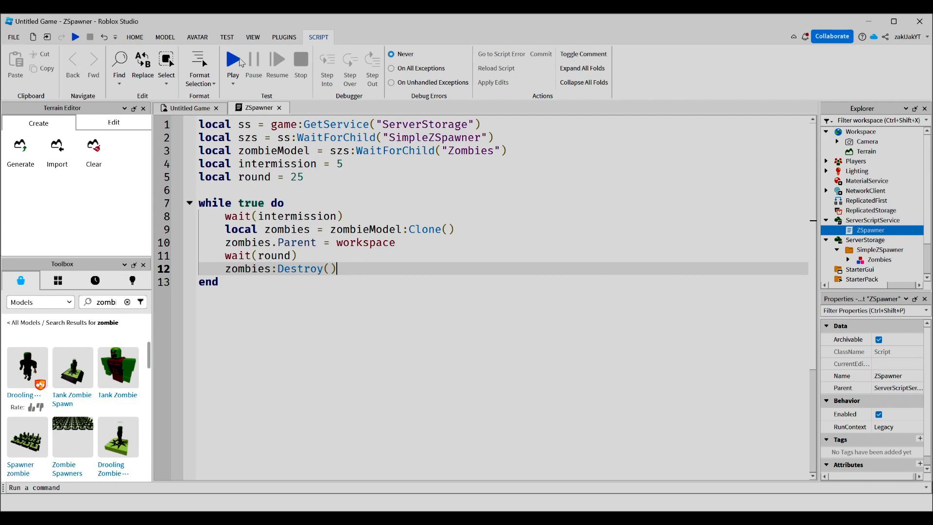
left_click(233, 59)
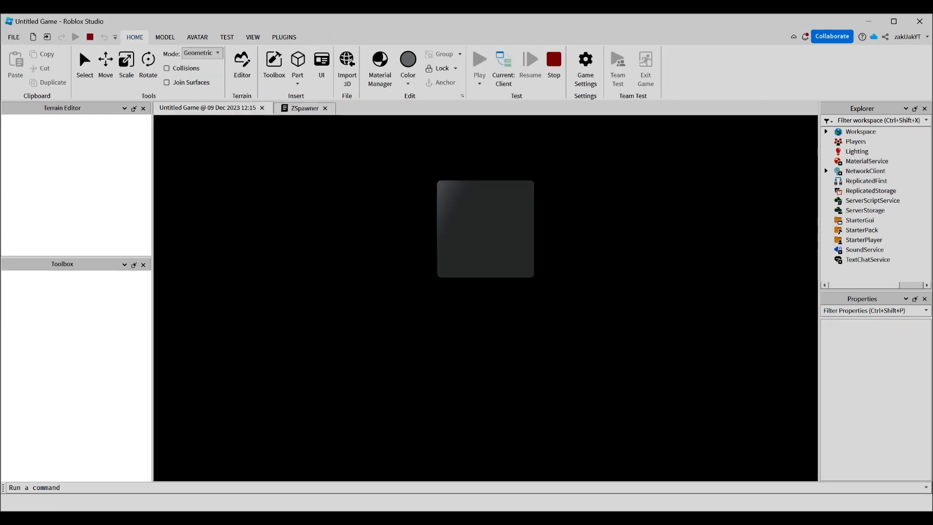